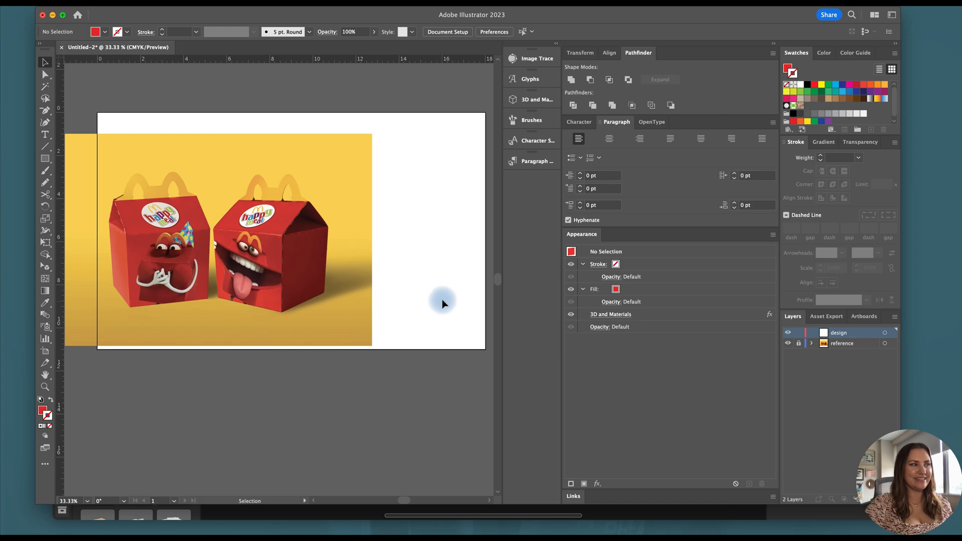
{"action": "mouse_move", "coordinate": [276, 266]}
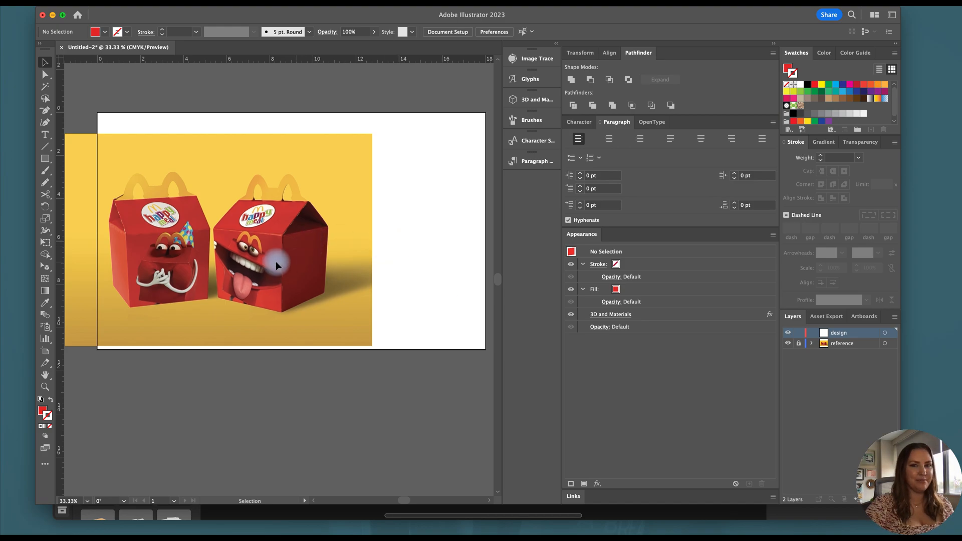
{"action": "mouse_move", "coordinate": [214, 238]}
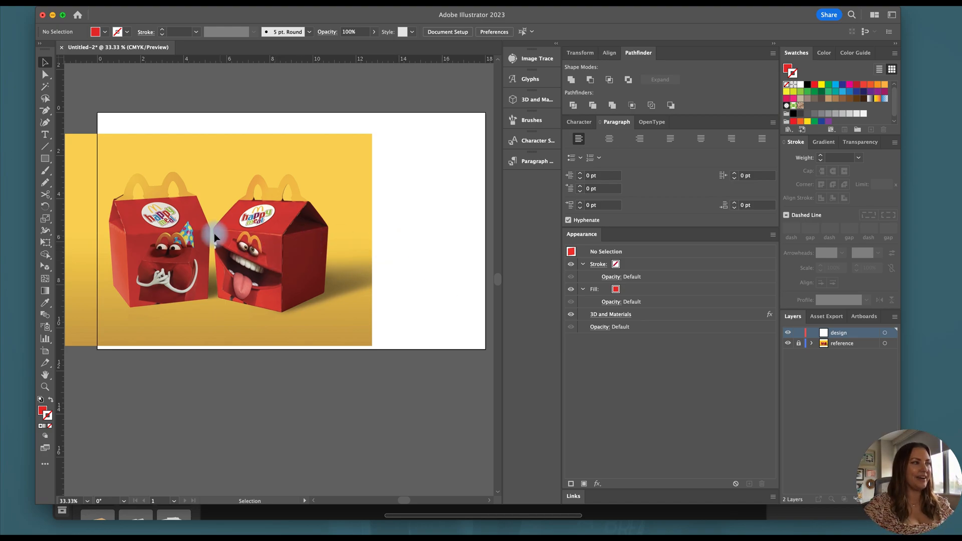
{"action": "mouse_move", "coordinate": [256, 248]}
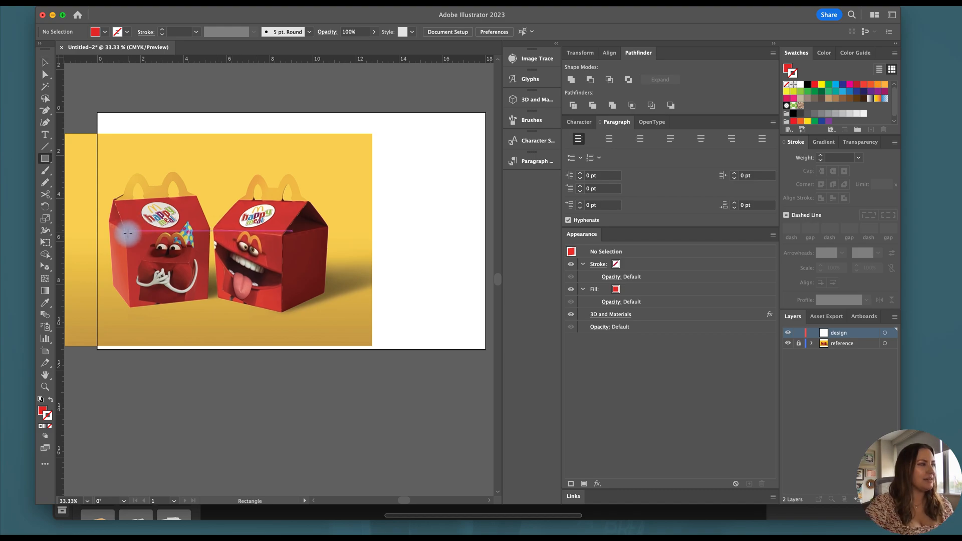
- Draw a red square over the box front and move it right of the reference photo
{"action": "left_click_drag", "start_coordinate": [127, 233], "coordinate": [206, 287]}
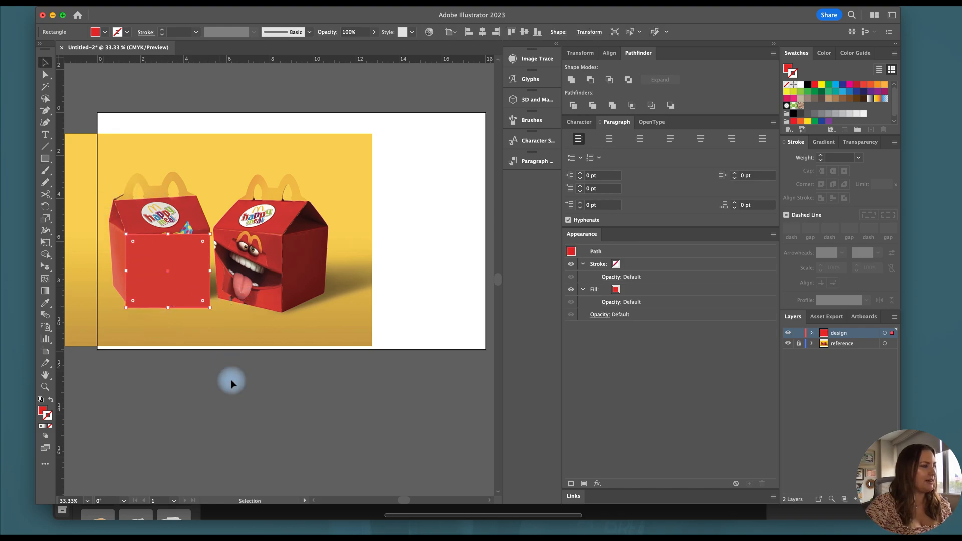
{"action": "left_click_drag", "start_coordinate": [165, 270], "coordinate": [402, 263]}
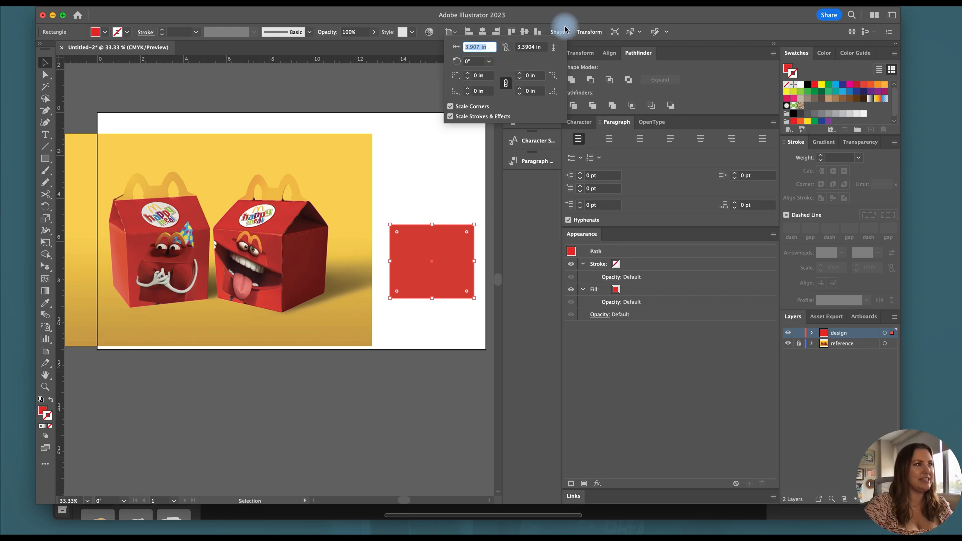
{"action": "mouse_move", "coordinate": [553, 31]}
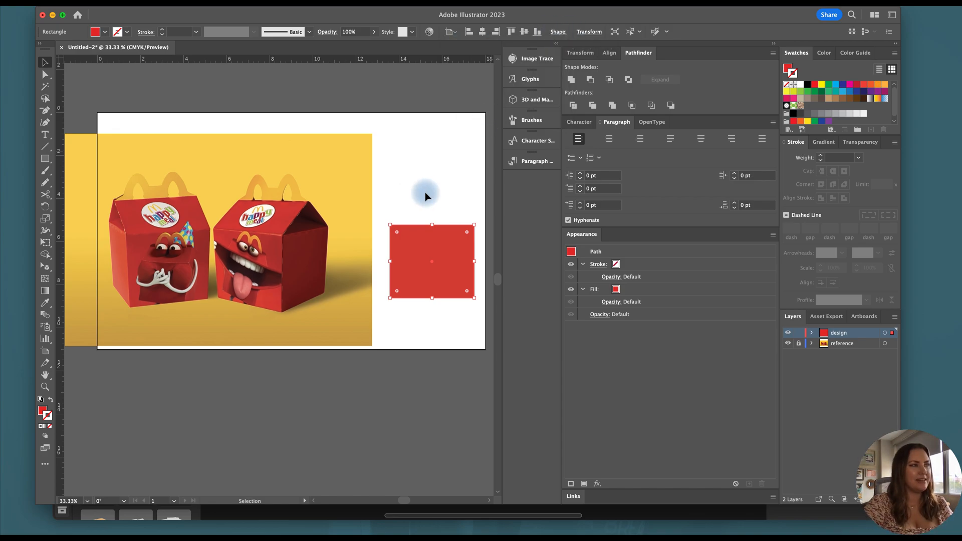
{"action": "mouse_move", "coordinate": [507, 148]}
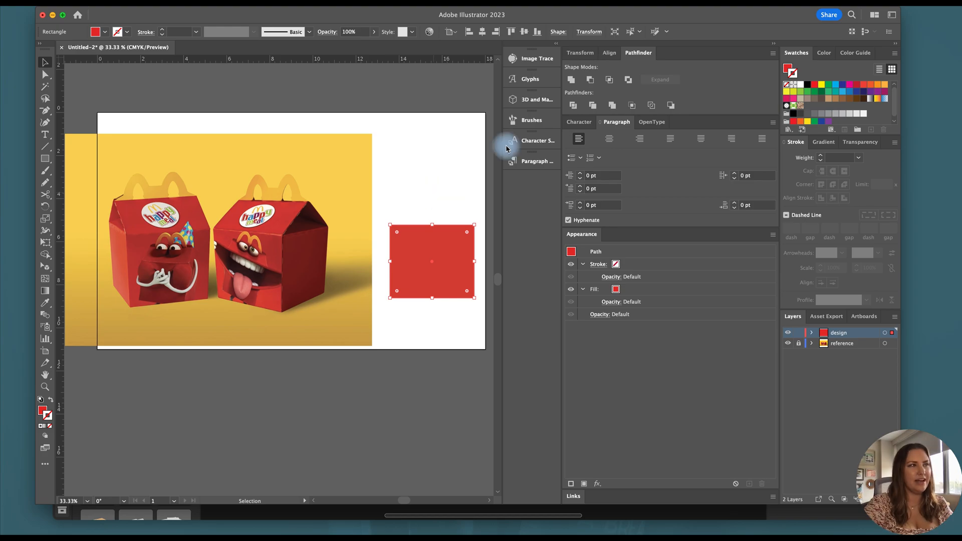
- Extrude the red square into a 3D box with a depth of 3.5 in
{"action": "left_click", "coordinate": [531, 99]}
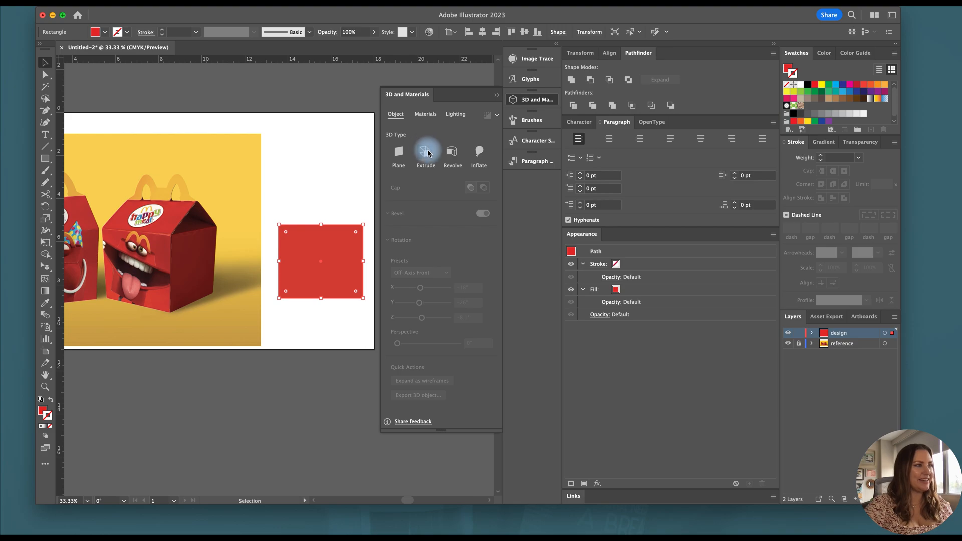
{"action": "left_click", "coordinate": [425, 152]}
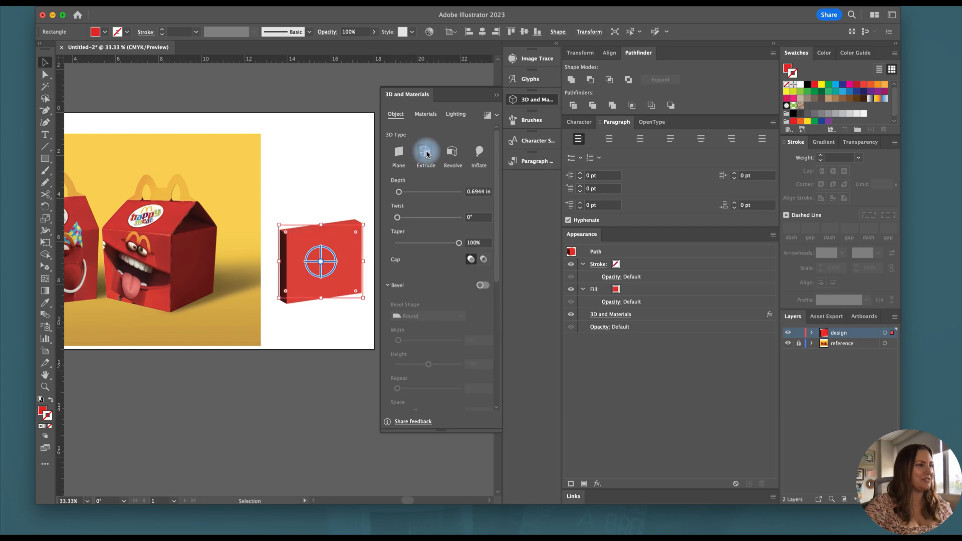
{"action": "left_click", "coordinate": [477, 191]}
{"action": "type", "text": "3.5"}
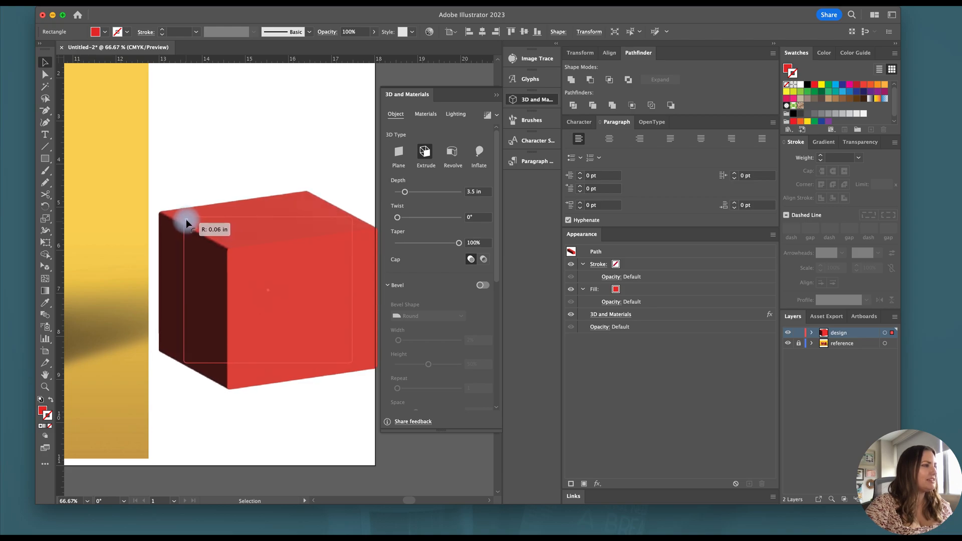
{"action": "left_click", "coordinate": [268, 291]}
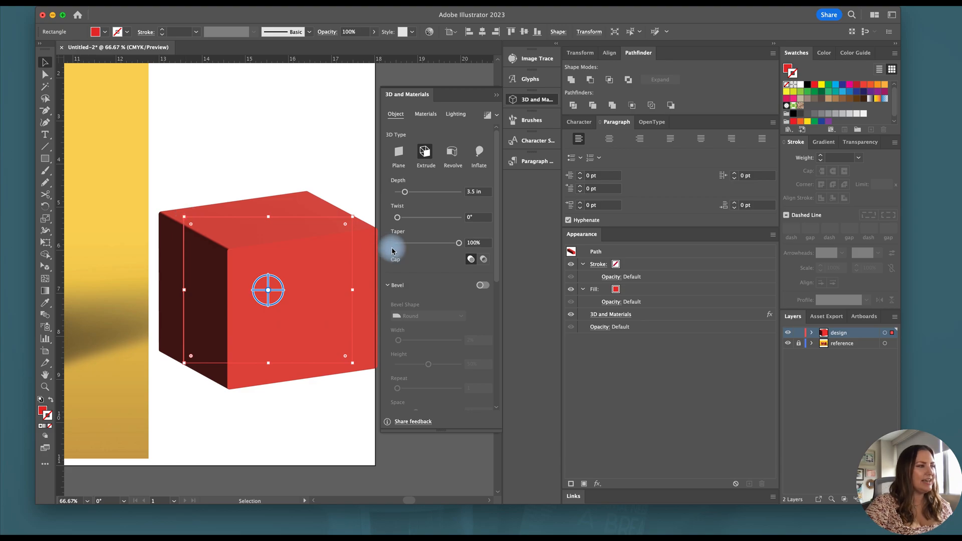
{"action": "mouse_move", "coordinate": [245, 249]}
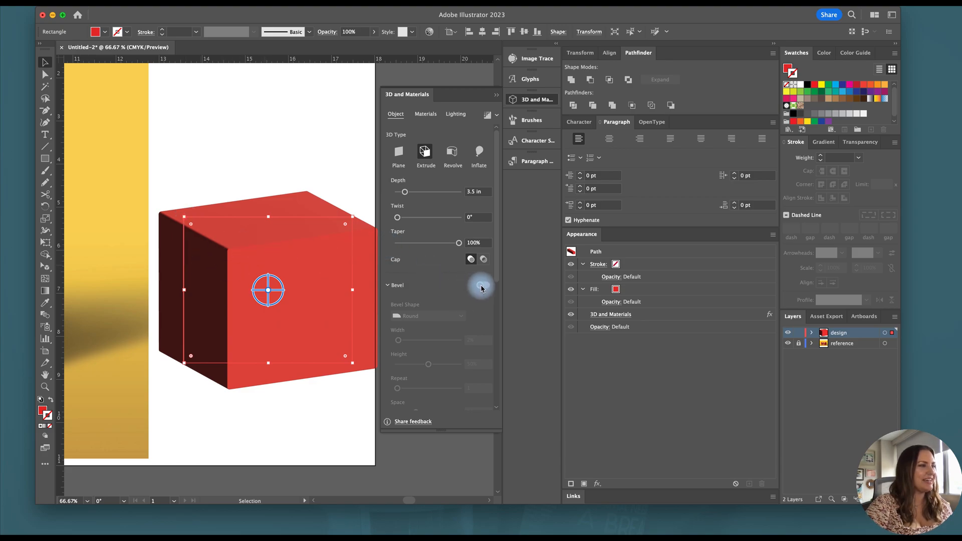
- Add a round bevel about 3% wide applied to both sides of the box
{"action": "left_click", "coordinate": [481, 285]}
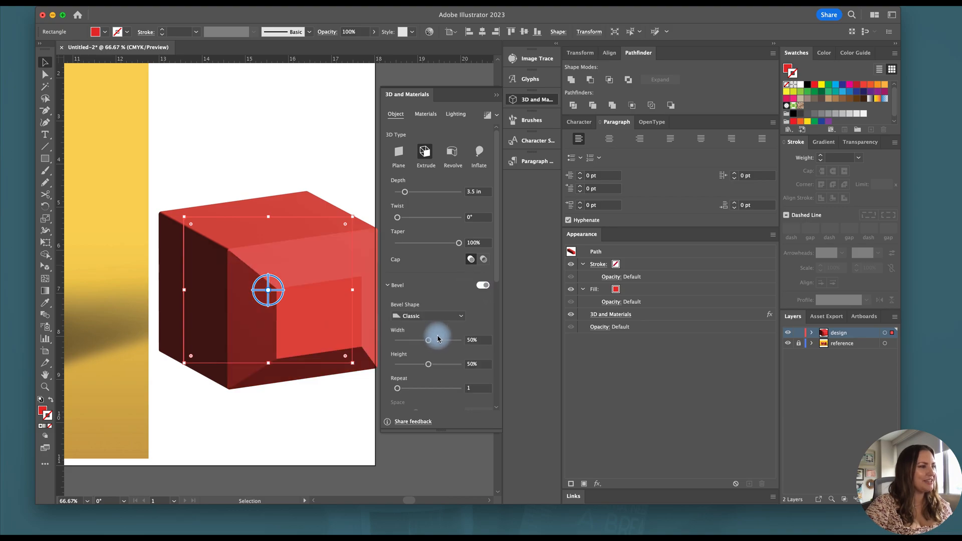
{"action": "left_click_drag", "start_coordinate": [428, 340], "coordinate": [423, 340]}
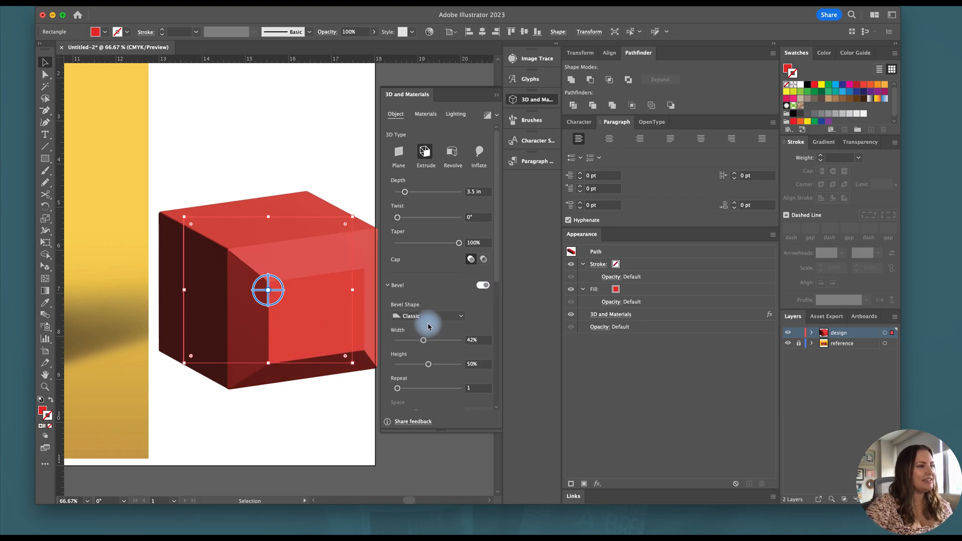
{"action": "left_click", "coordinate": [428, 316]}
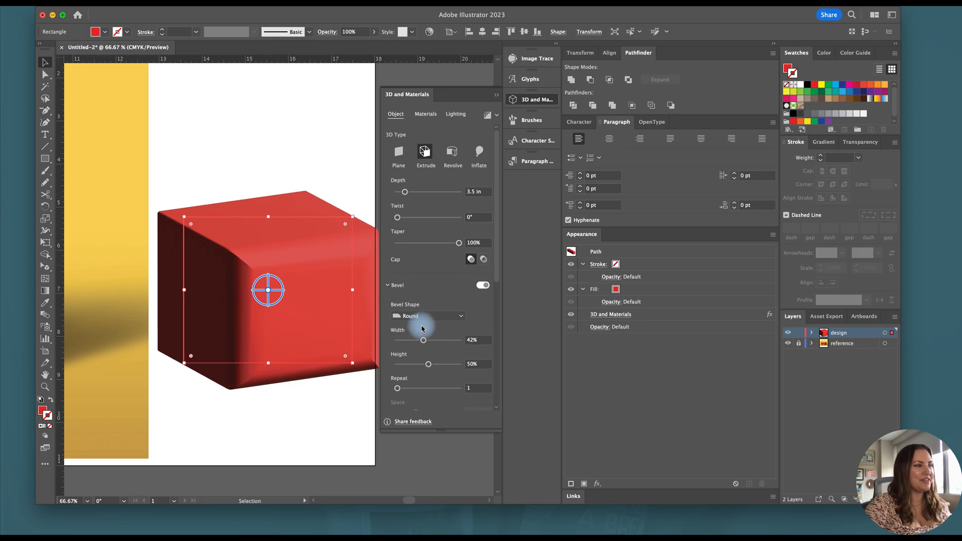
{"action": "left_click_drag", "start_coordinate": [423, 340], "coordinate": [398, 340]}
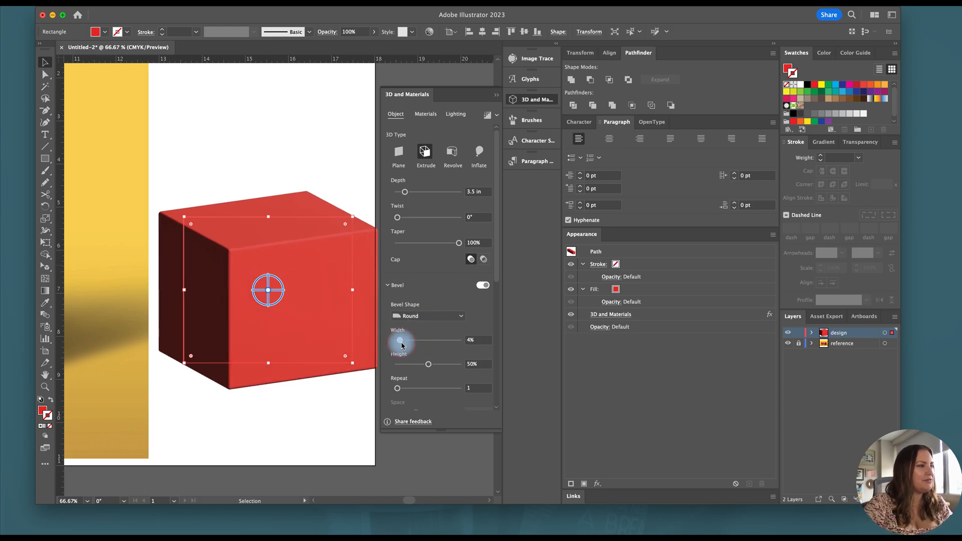
{"action": "left_click_drag", "start_coordinate": [402, 341], "coordinate": [399, 341]}
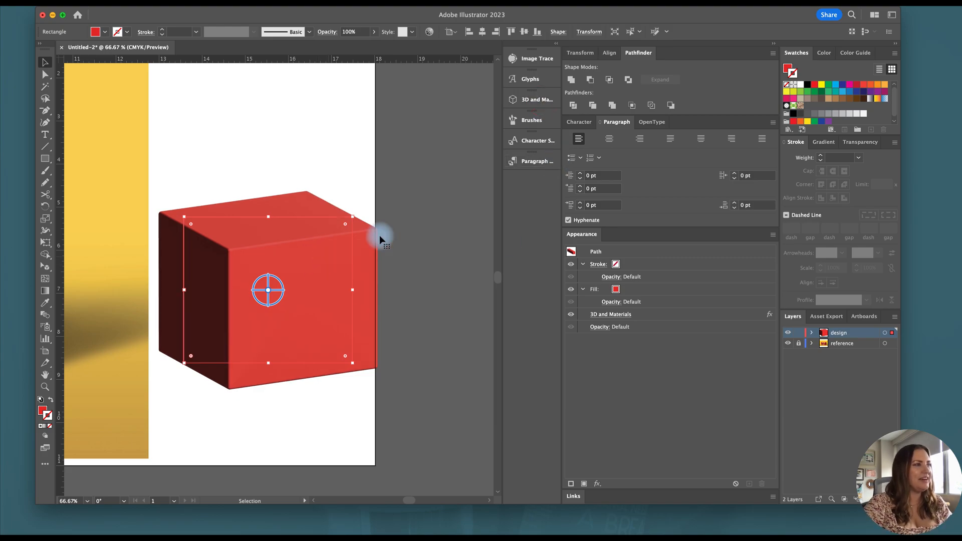
{"action": "left_click", "coordinate": [531, 99]}
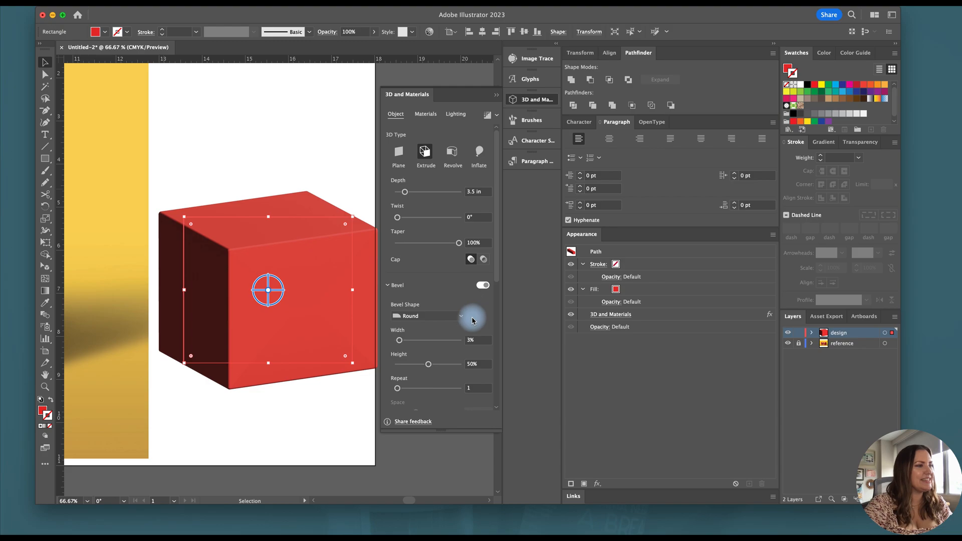
{"action": "scroll", "scroll_direction": "down", "scroll_amount": 3}
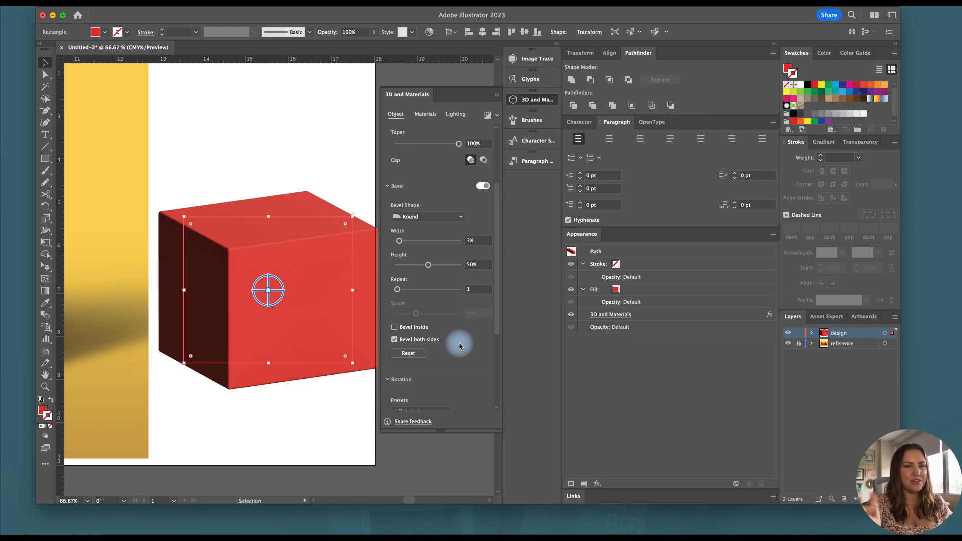
{"action": "mouse_move", "coordinate": [547, 116]}
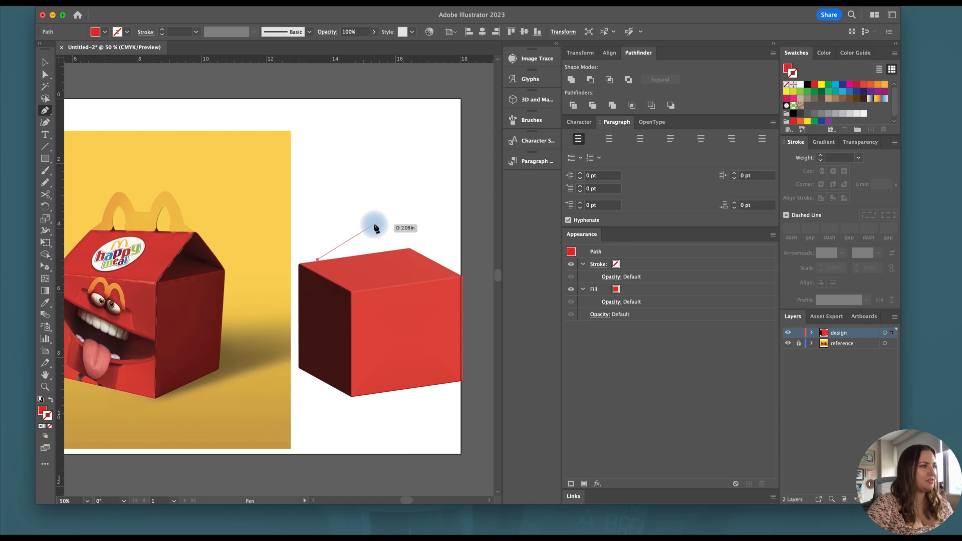
- Draw a triangular roof path atop the square as a 2 pt red outline with no fill
{"action": "left_click", "coordinate": [437, 259]}
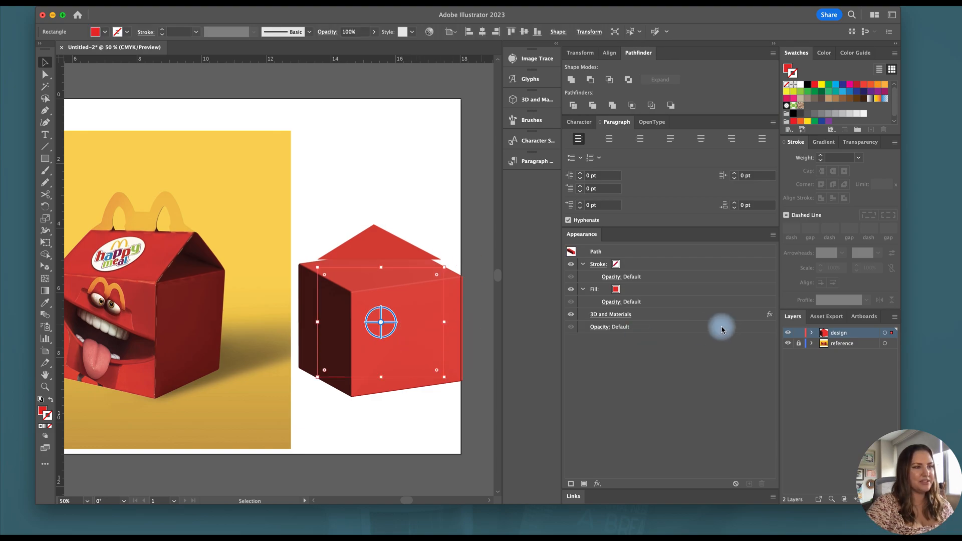
{"action": "left_click", "coordinate": [610, 313]}
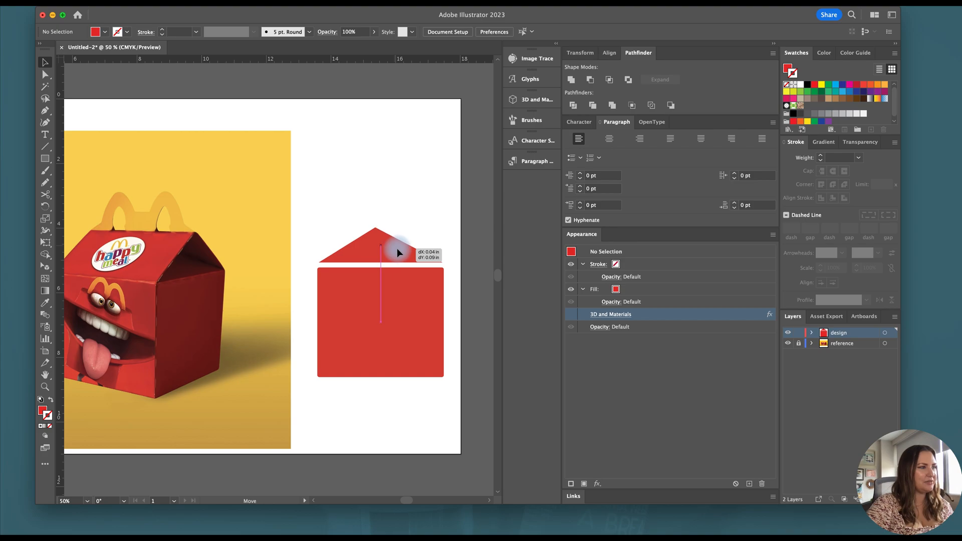
{"action": "left_click_drag", "start_coordinate": [381, 251], "coordinate": [381, 231]}
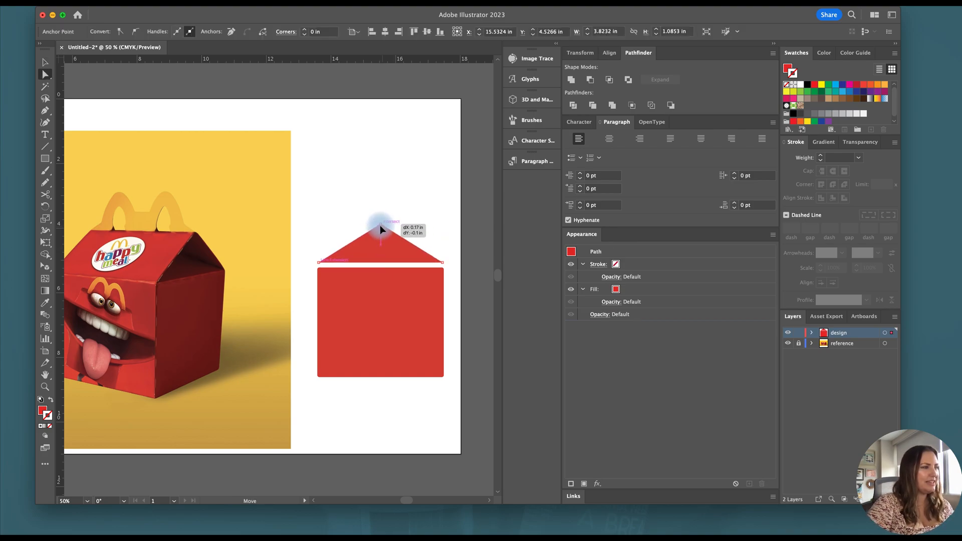
{"action": "left_click", "coordinate": [44, 64]}
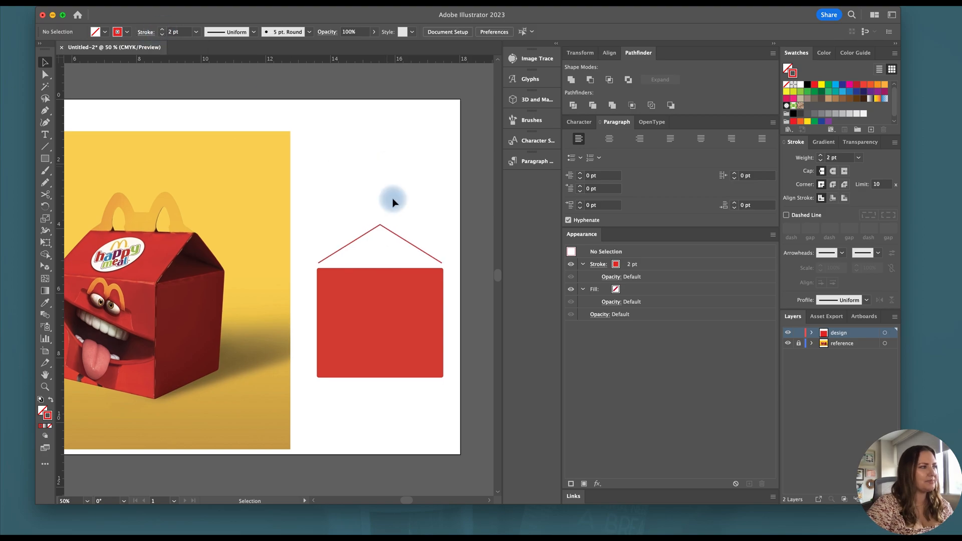
{"action": "left_click", "coordinate": [381, 225]}
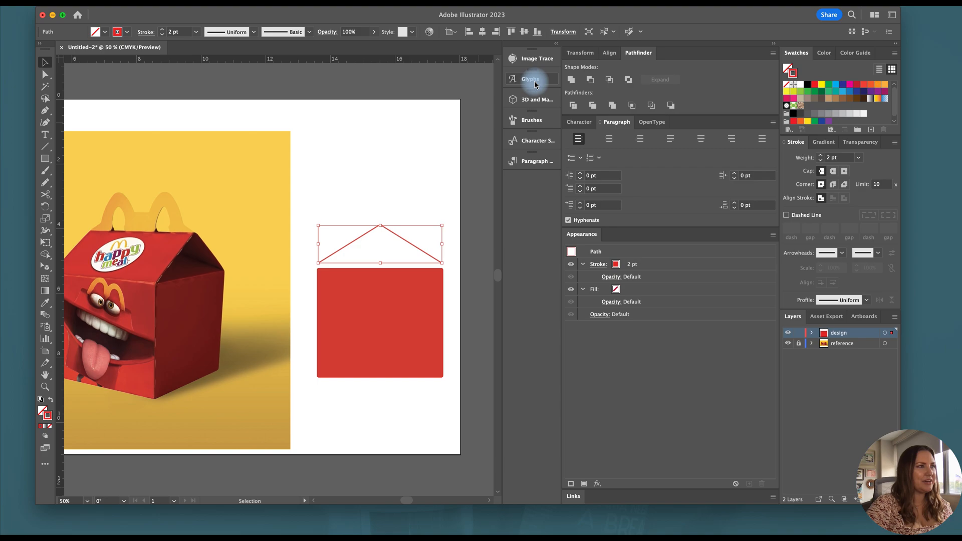
- Extrude the lid triangle thin at 0.02 in and the side panel at 3.9 in deep
{"action": "left_click", "coordinate": [531, 99]}
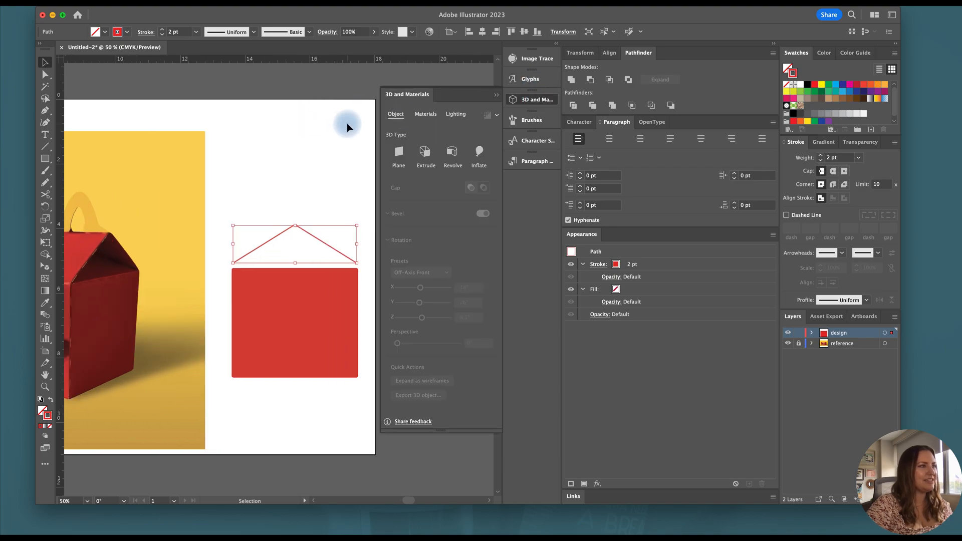
{"action": "left_click", "coordinate": [424, 153]}
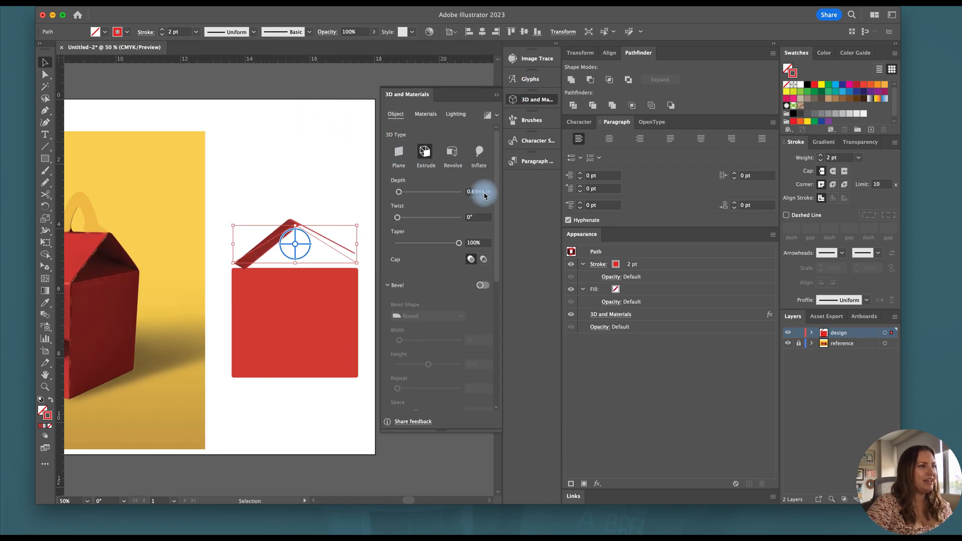
{"action": "left_click_drag", "start_coordinate": [400, 192], "coordinate": [405, 192]}
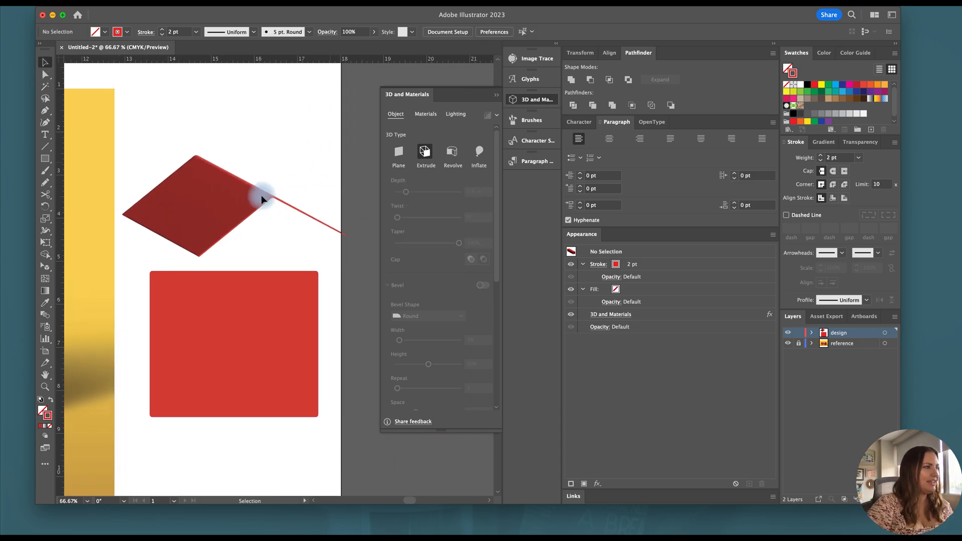
{"action": "left_click_drag", "start_coordinate": [261, 200], "coordinate": [258, 113]}
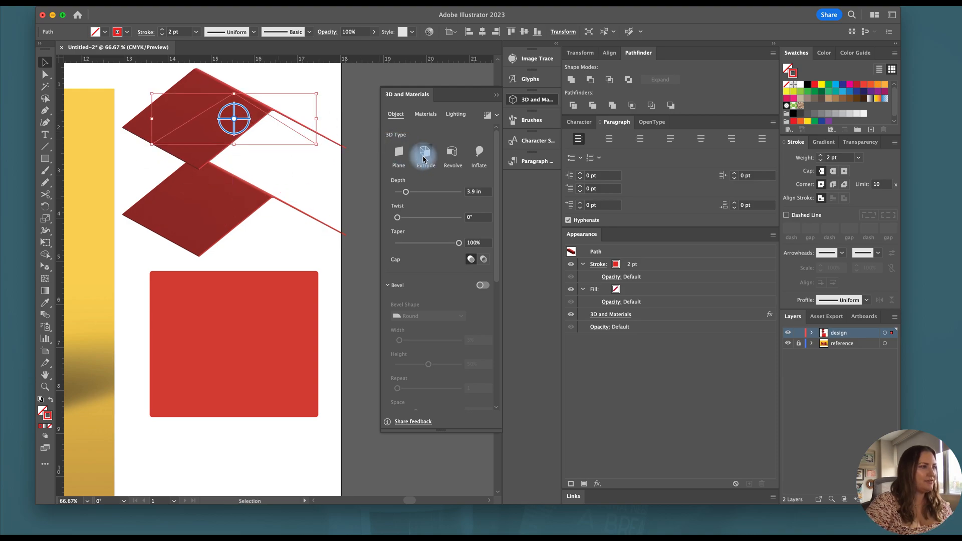
{"action": "mouse_move", "coordinate": [44, 404]}
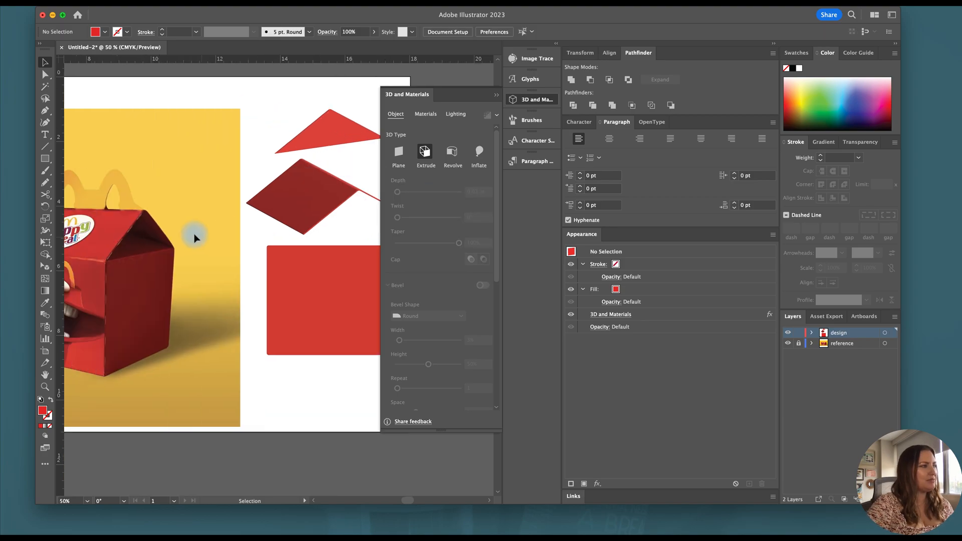
{"action": "mouse_move", "coordinate": [129, 253]}
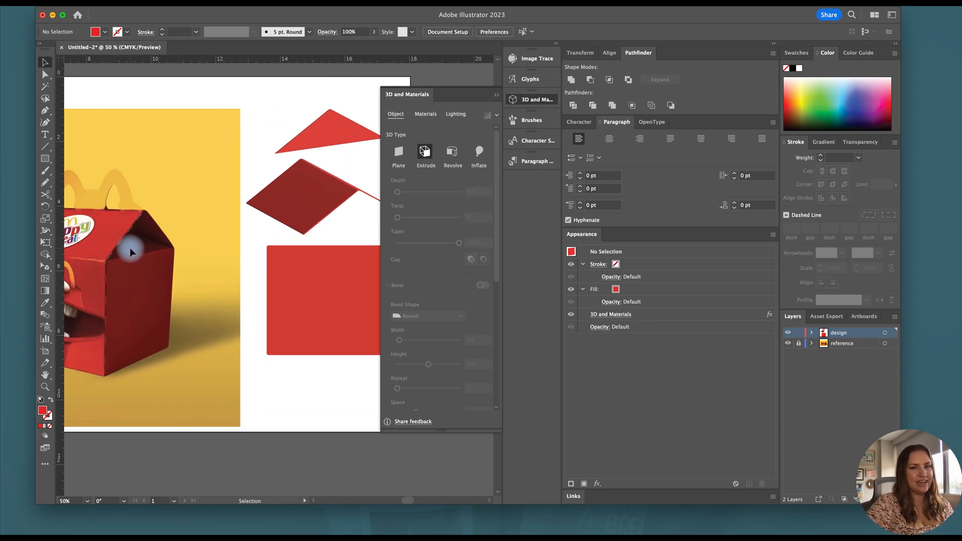
{"action": "left_click", "coordinate": [326, 130]}
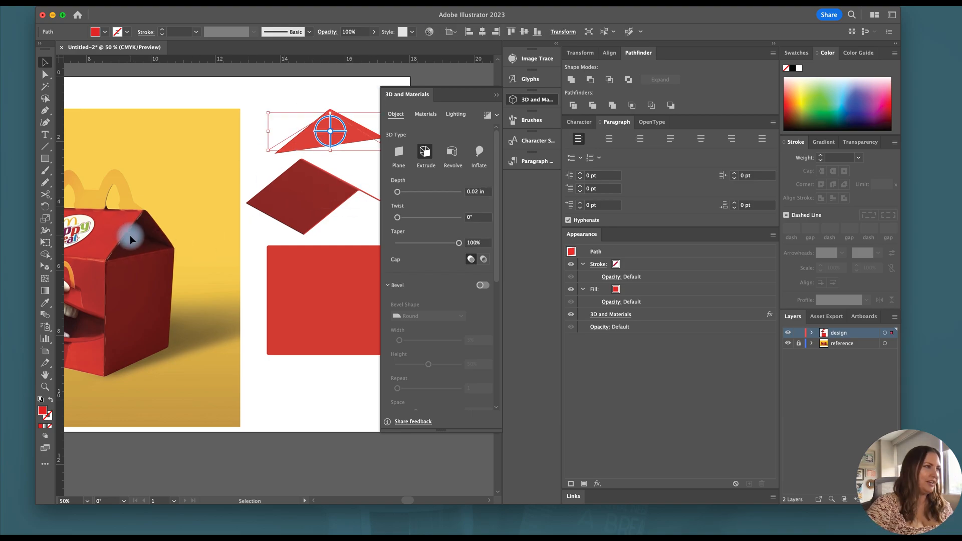
{"action": "mouse_move", "coordinate": [126, 253]}
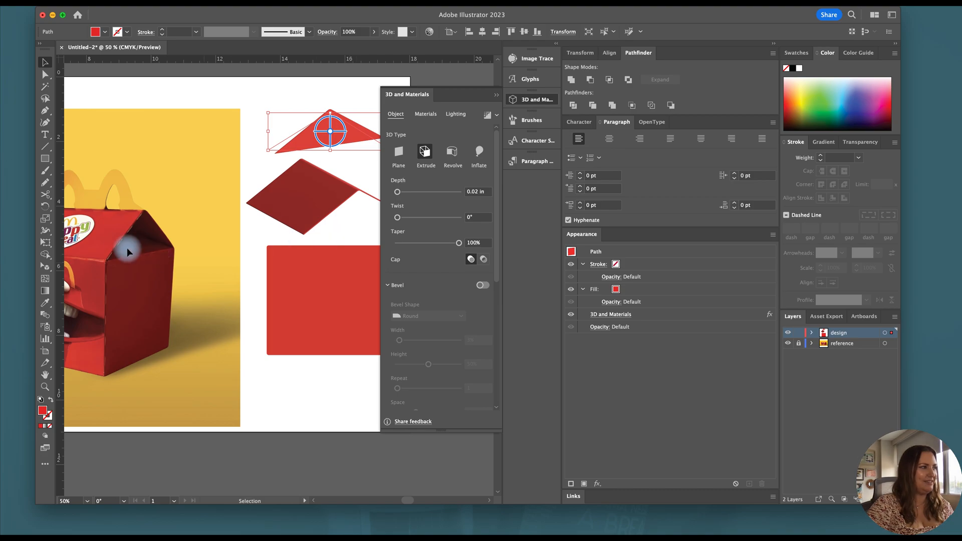
{"action": "mouse_move", "coordinate": [282, 235]}
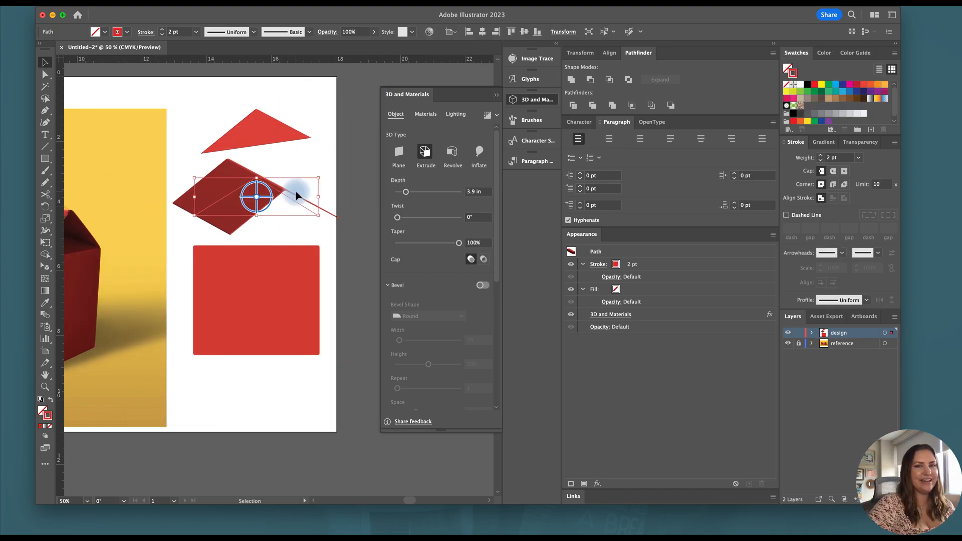
- Move the side piece aside, flatten the fold line to 0.02 in and zoom to the handle
{"action": "left_click_drag", "start_coordinate": [256, 197], "coordinate": [352, 203]}
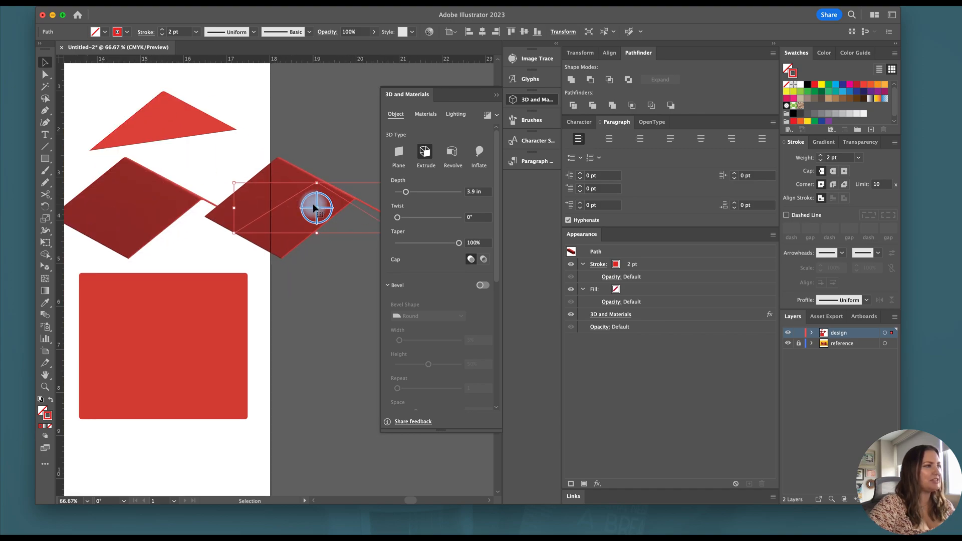
{"action": "left_click", "coordinate": [478, 191]}
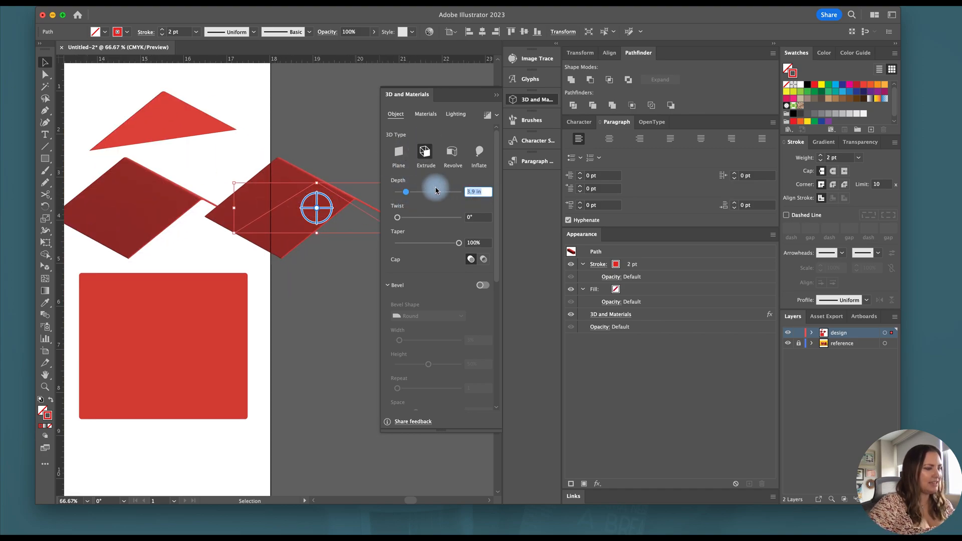
{"action": "left_click_drag", "start_coordinate": [404, 191], "coordinate": [397, 191]}
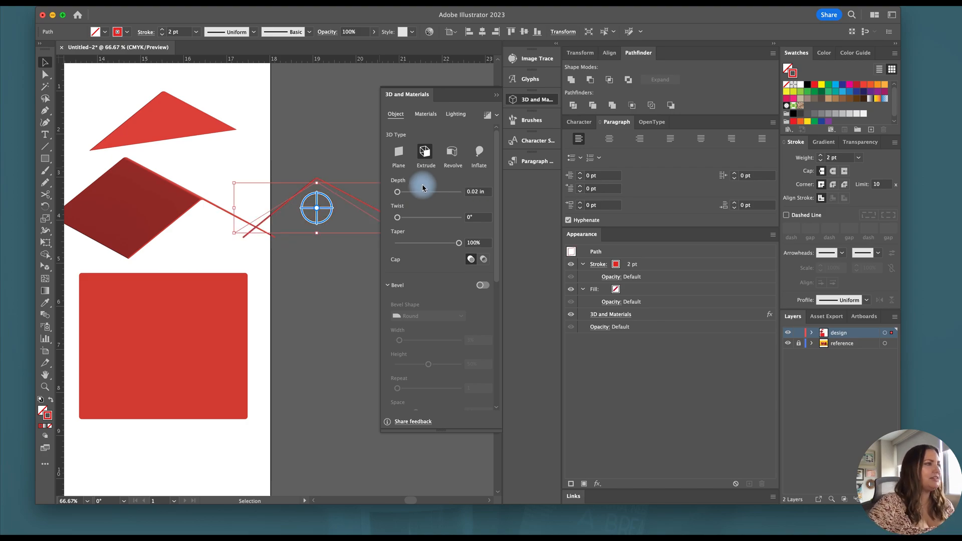
{"action": "left_click", "coordinate": [785, 215]}
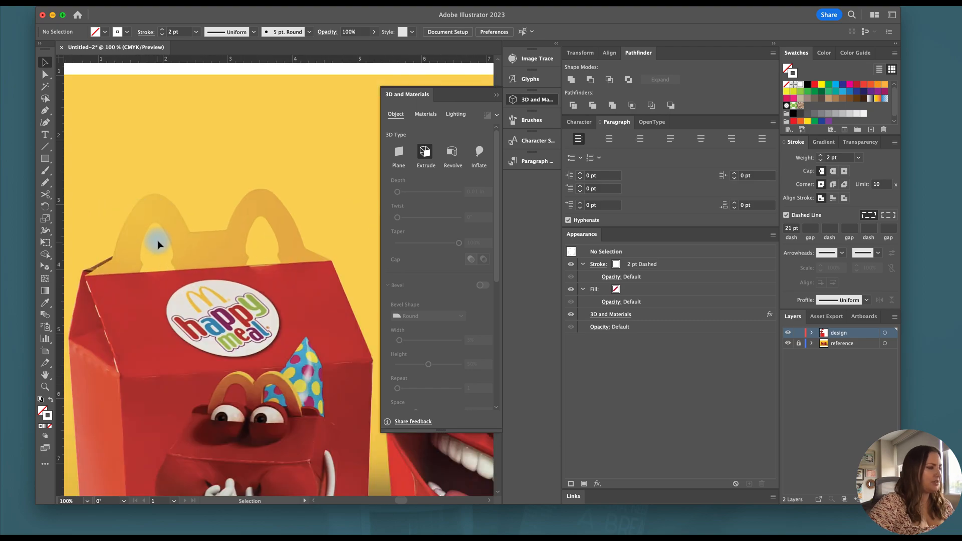
- Fit an ellipse to the left golden arch and reshape its anchors to match the curve
{"action": "left_click", "coordinate": [46, 159]}
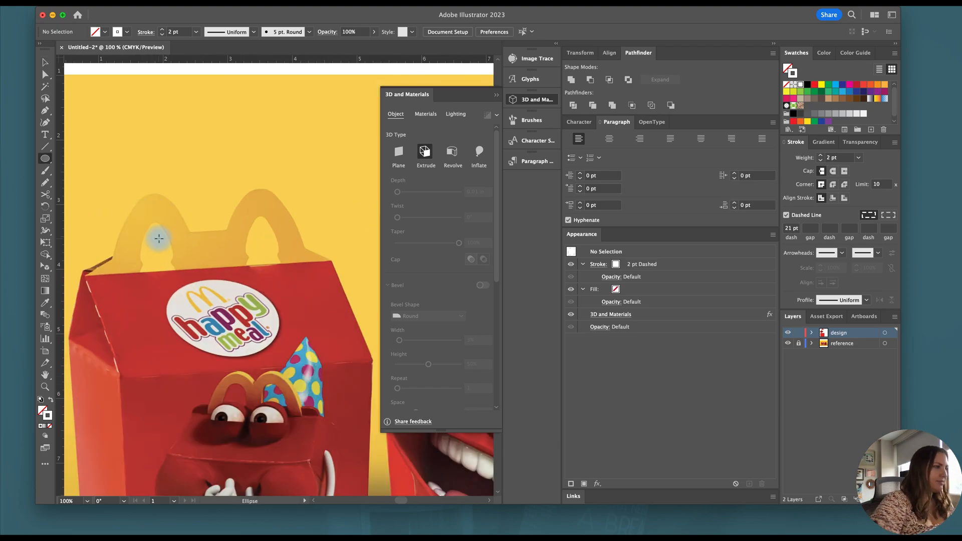
{"action": "mouse_move", "coordinate": [155, 245]}
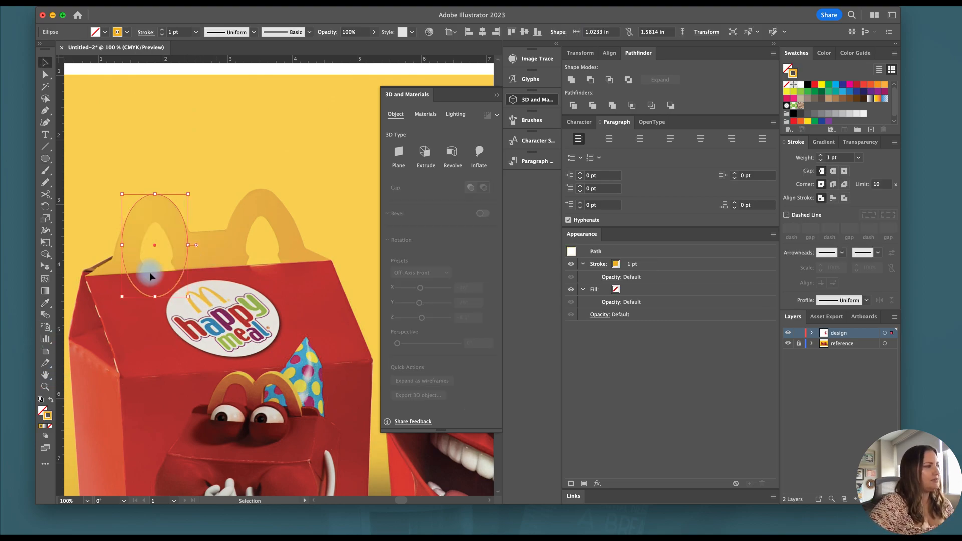
{"action": "left_click_drag", "start_coordinate": [197, 245], "coordinate": [190, 248]}
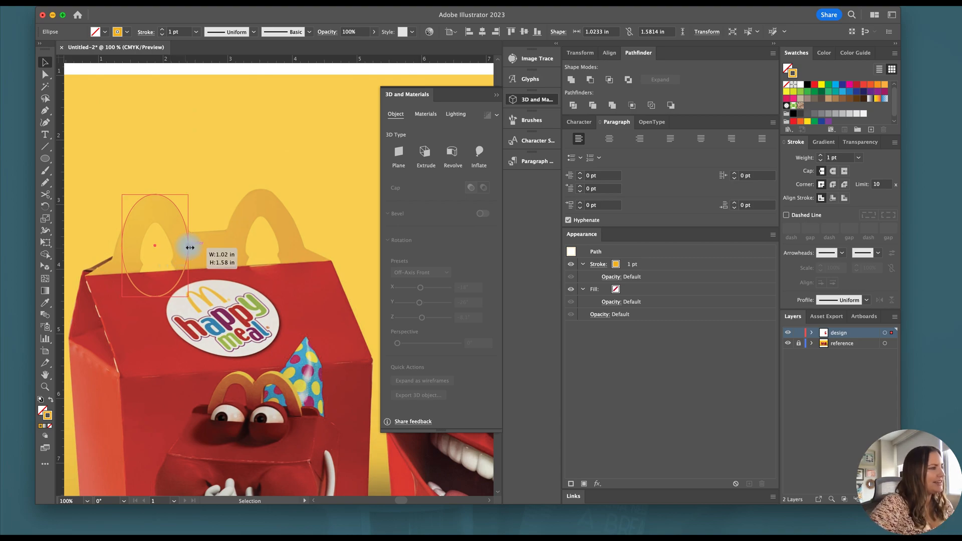
{"action": "left_click_drag", "start_coordinate": [191, 247], "coordinate": [196, 247]}
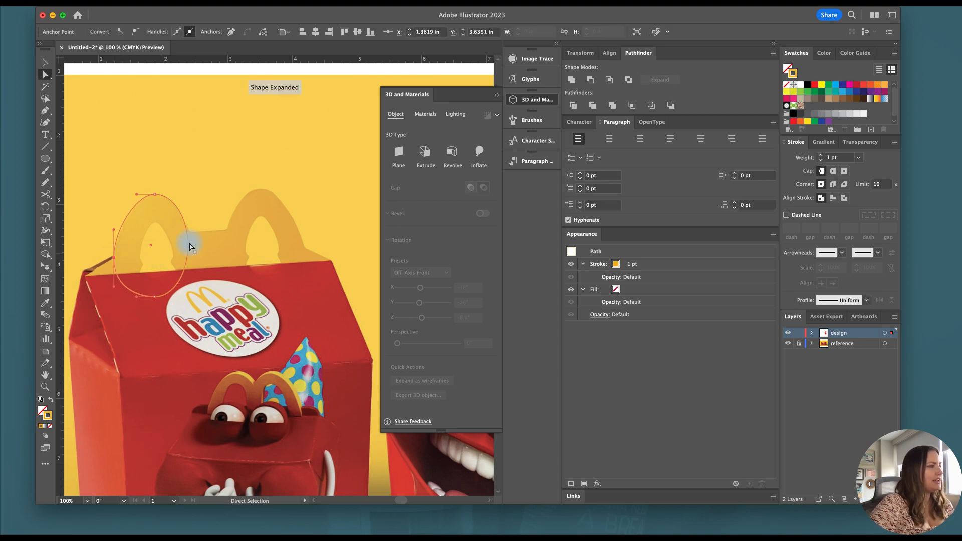
{"action": "left_click_drag", "start_coordinate": [150, 246], "coordinate": [191, 249]}
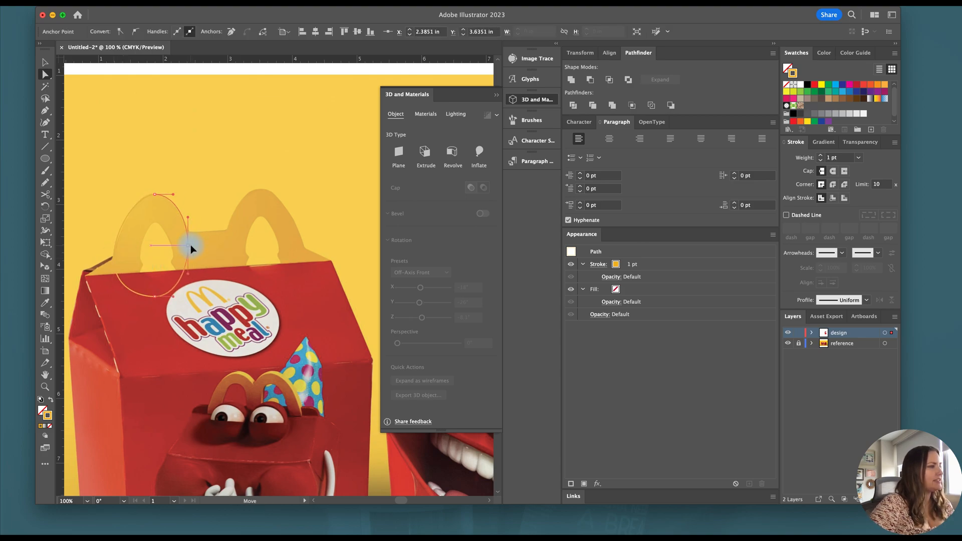
{"action": "left_click", "coordinate": [45, 62]}
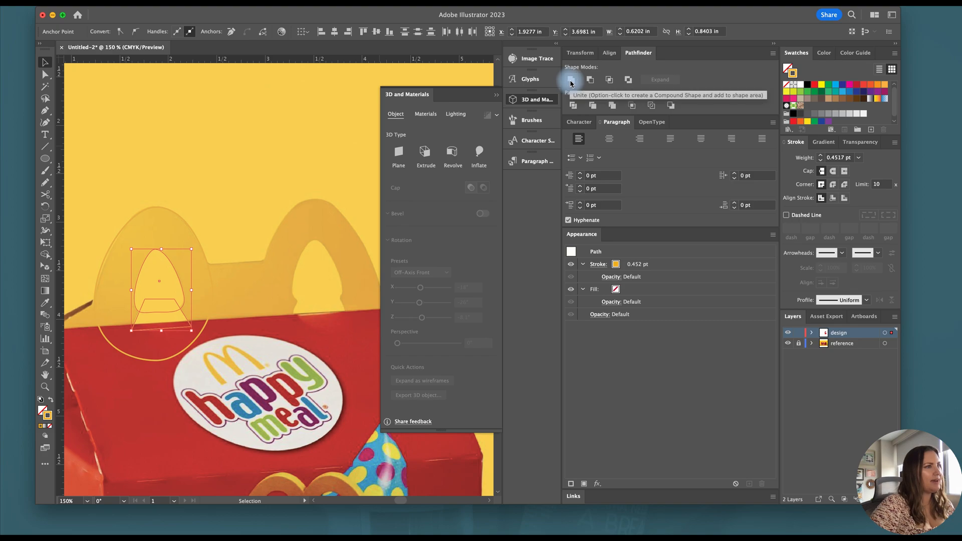
- Unite the inner opening shapes and cut them out of the arch with Minus Front
{"action": "left_click", "coordinate": [571, 80]}
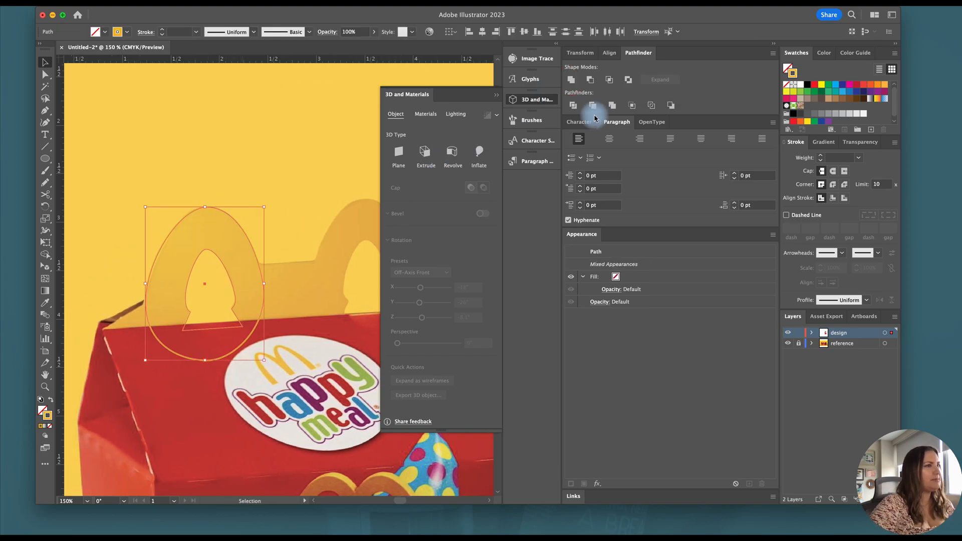
{"action": "left_click", "coordinate": [593, 105]}
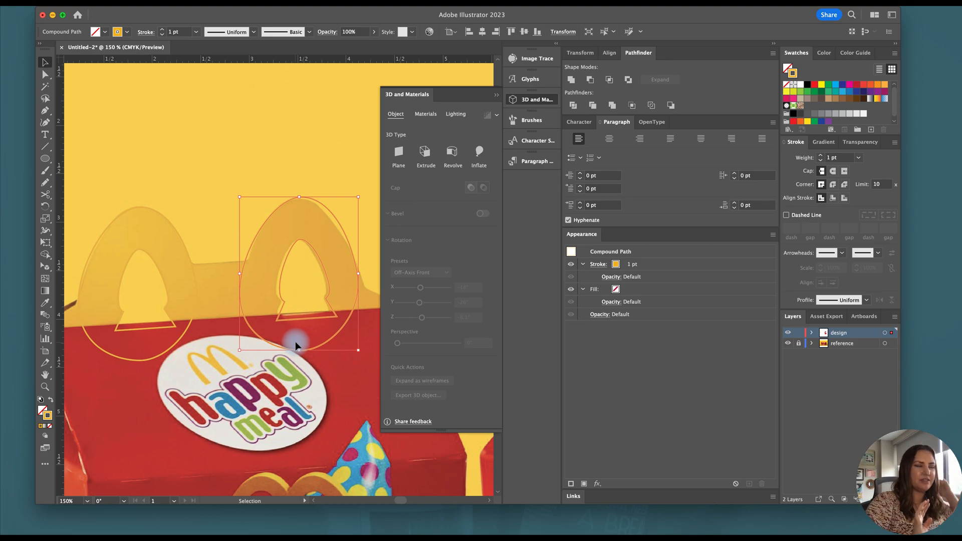
{"action": "mouse_move", "coordinate": [288, 287]}
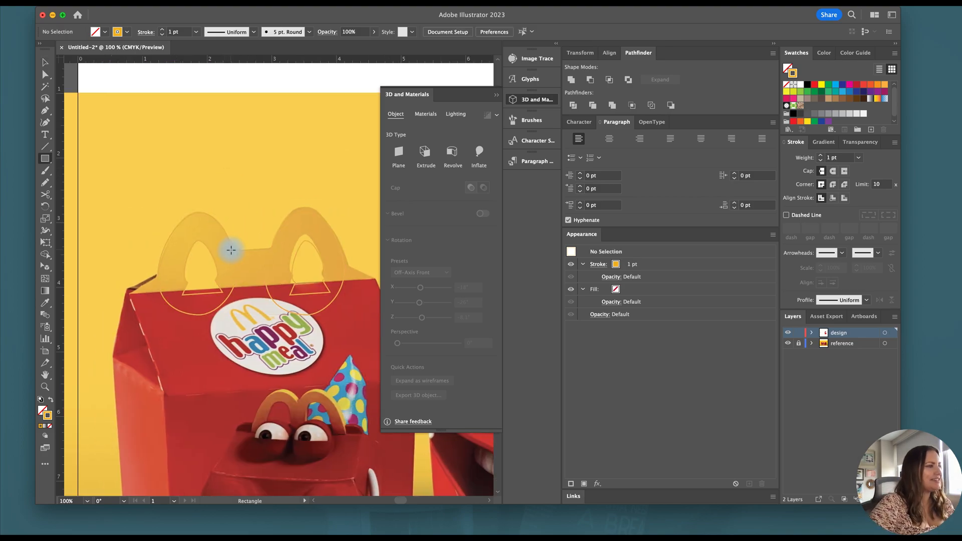
- Trim the arches flat with a base rectangle and extrude the yellow handle into 3D
{"action": "left_click_drag", "start_coordinate": [231, 249], "coordinate": [272, 288]}
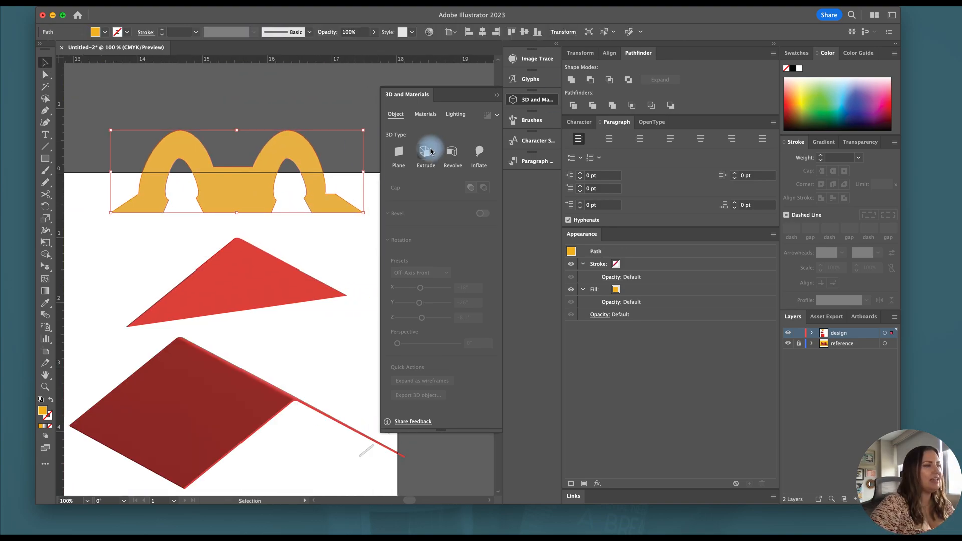
{"action": "left_click", "coordinate": [425, 151]}
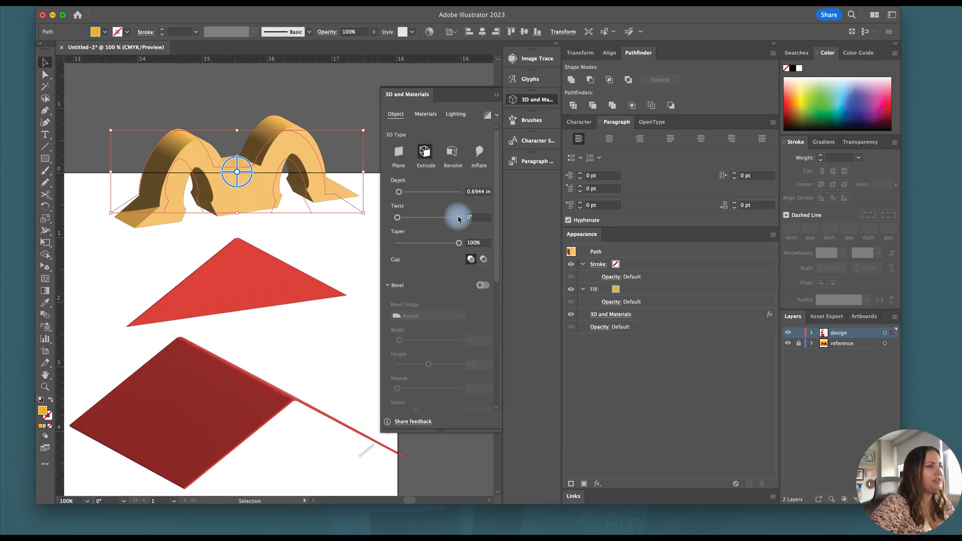
{"action": "left_click", "coordinate": [473, 191]}
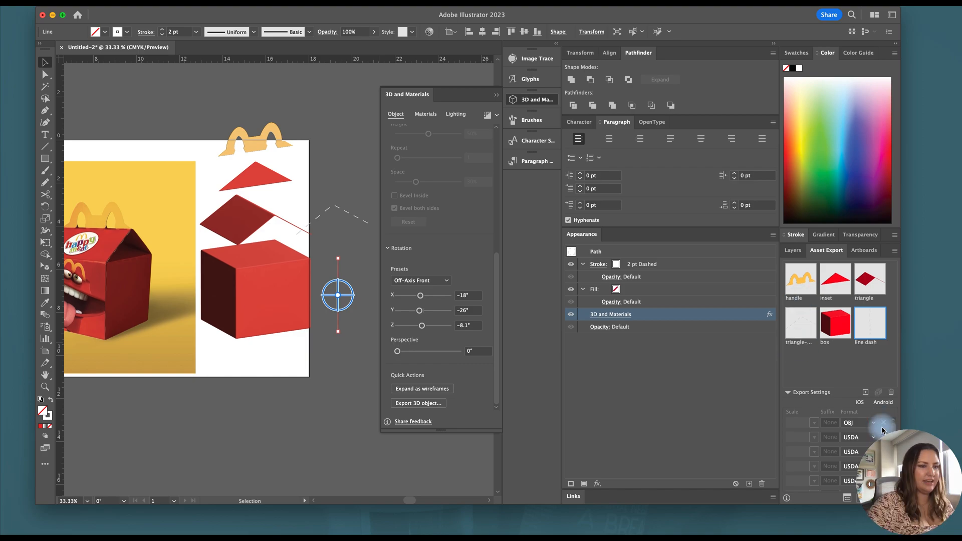
- Set the staged box assets to export in OBJ format
{"action": "left_click", "coordinate": [884, 422]}
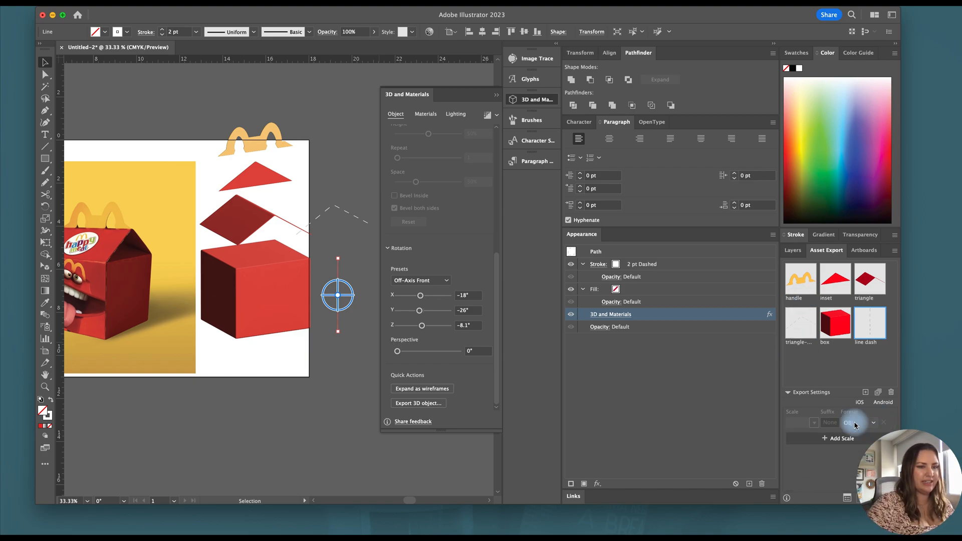